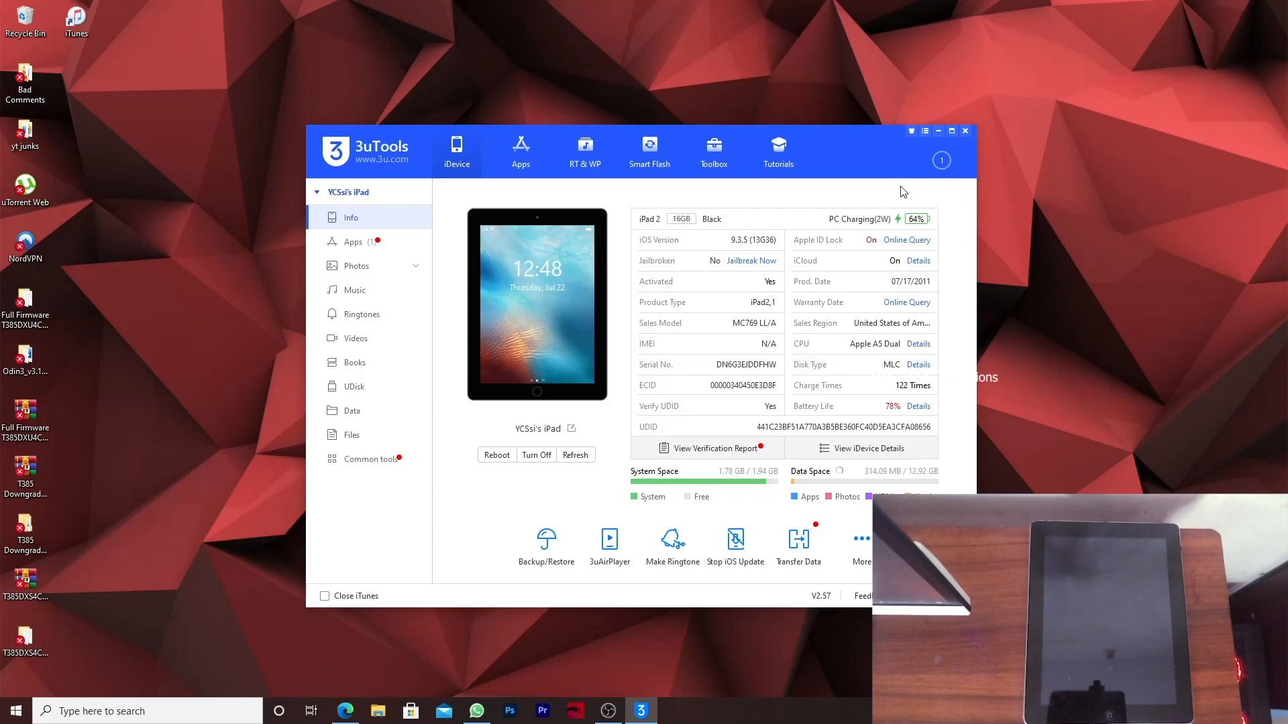
pyautogui.moveTo(559, 357)
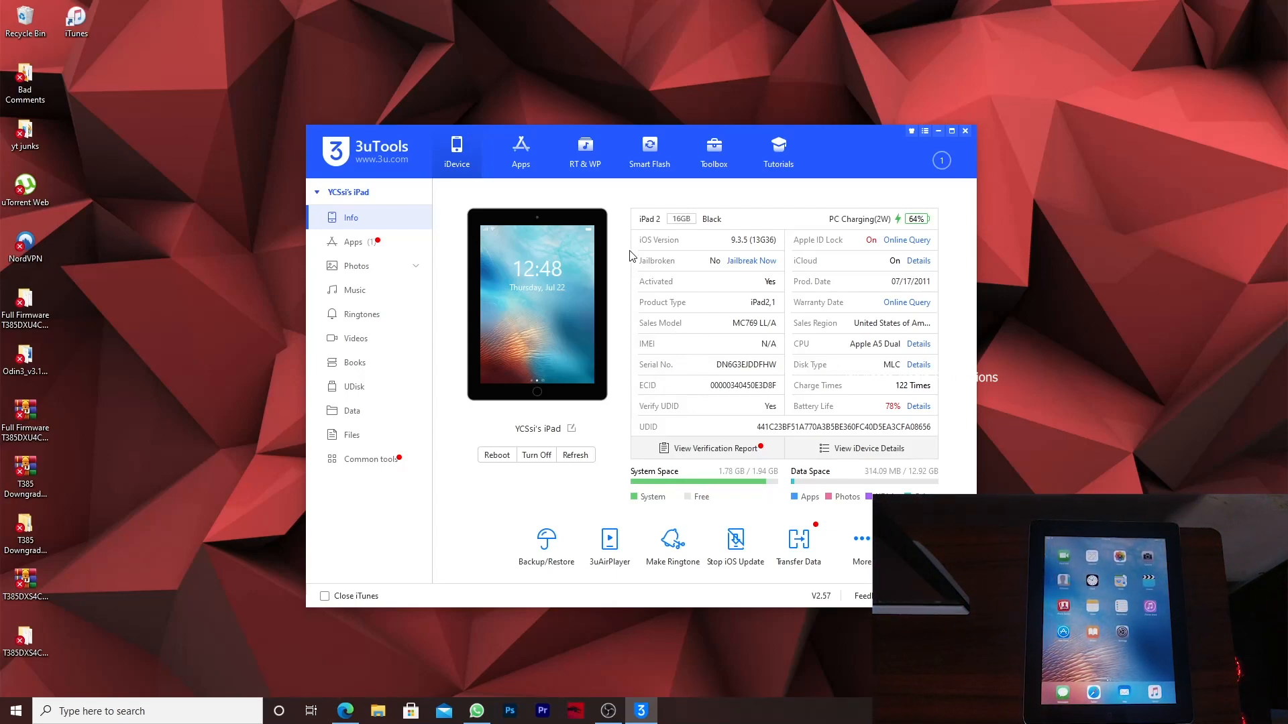
pyautogui.moveTo(701, 269)
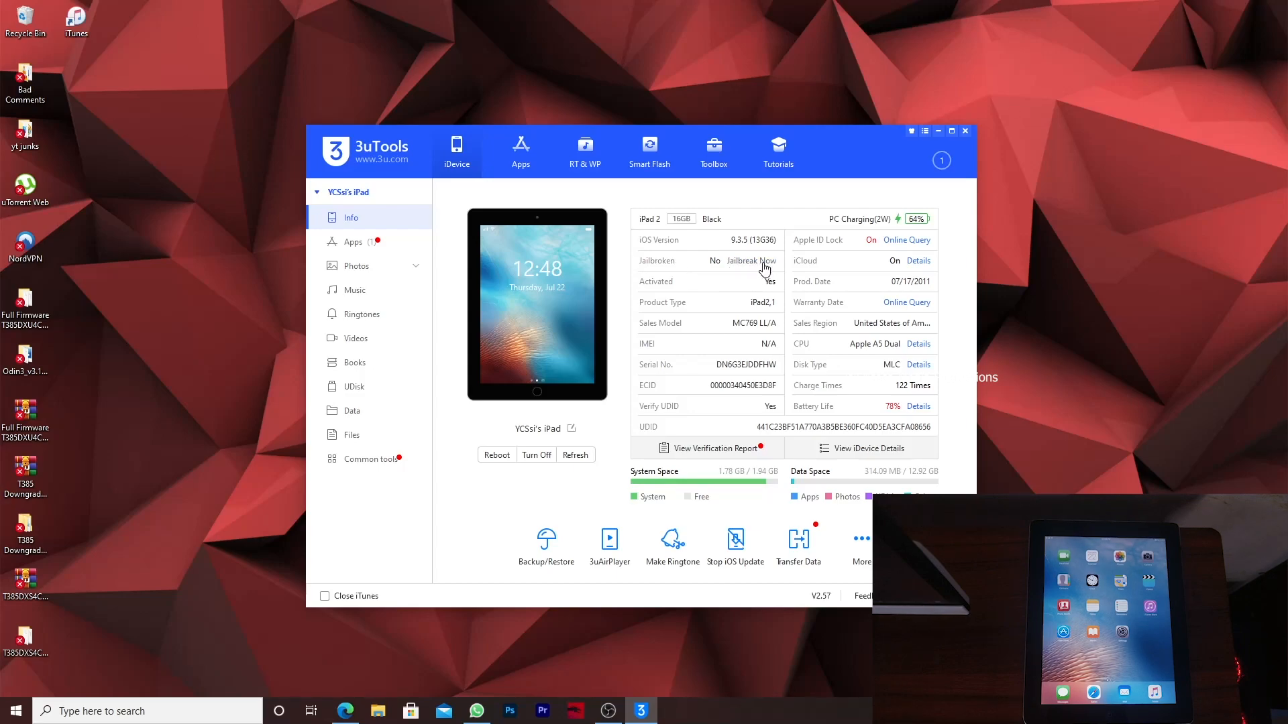
# Step: Open 3uTools' jailbreak tool listing Phoenix 5.0 for the connected iPad
pyautogui.click(750, 261)
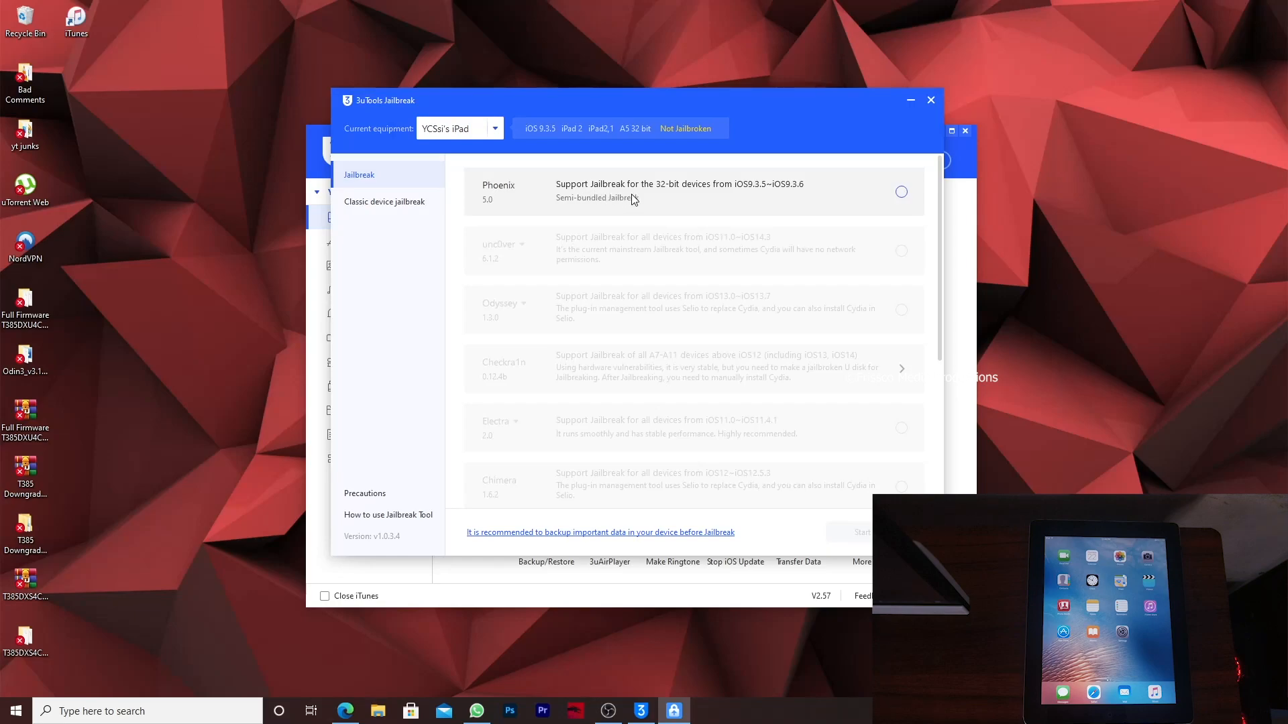
pyautogui.moveTo(777, 207)
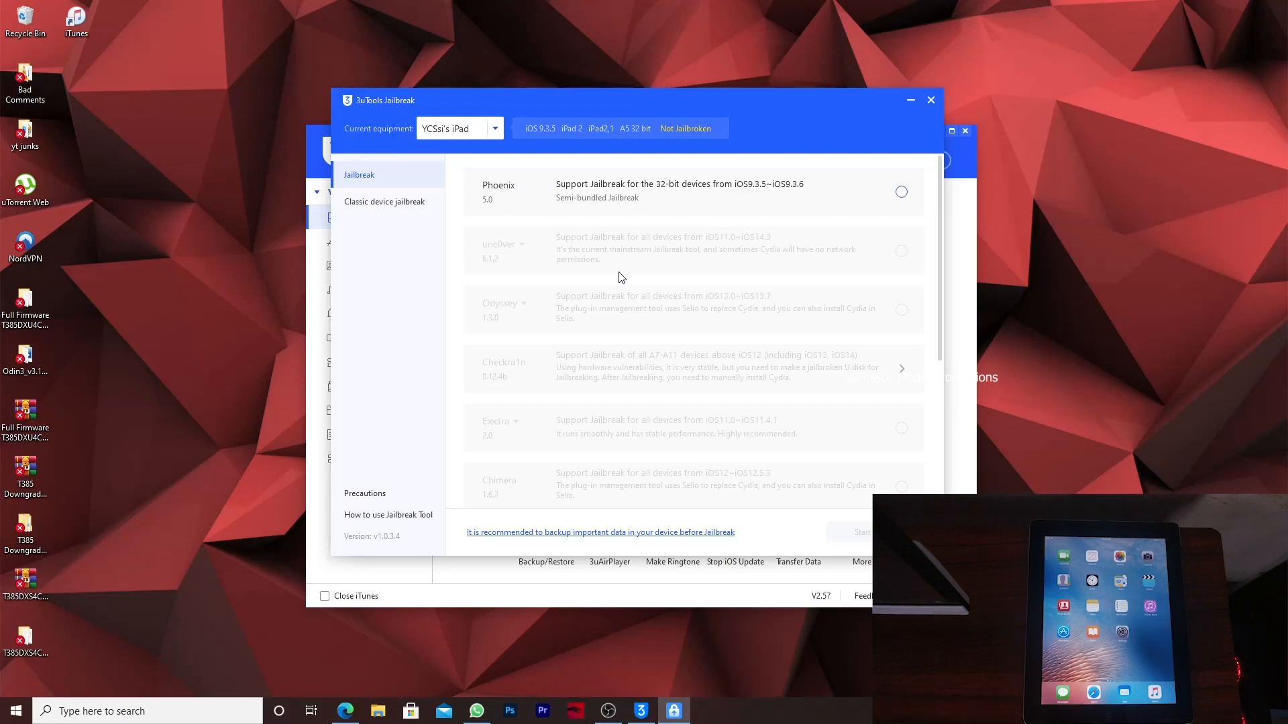
pyautogui.moveTo(883, 214)
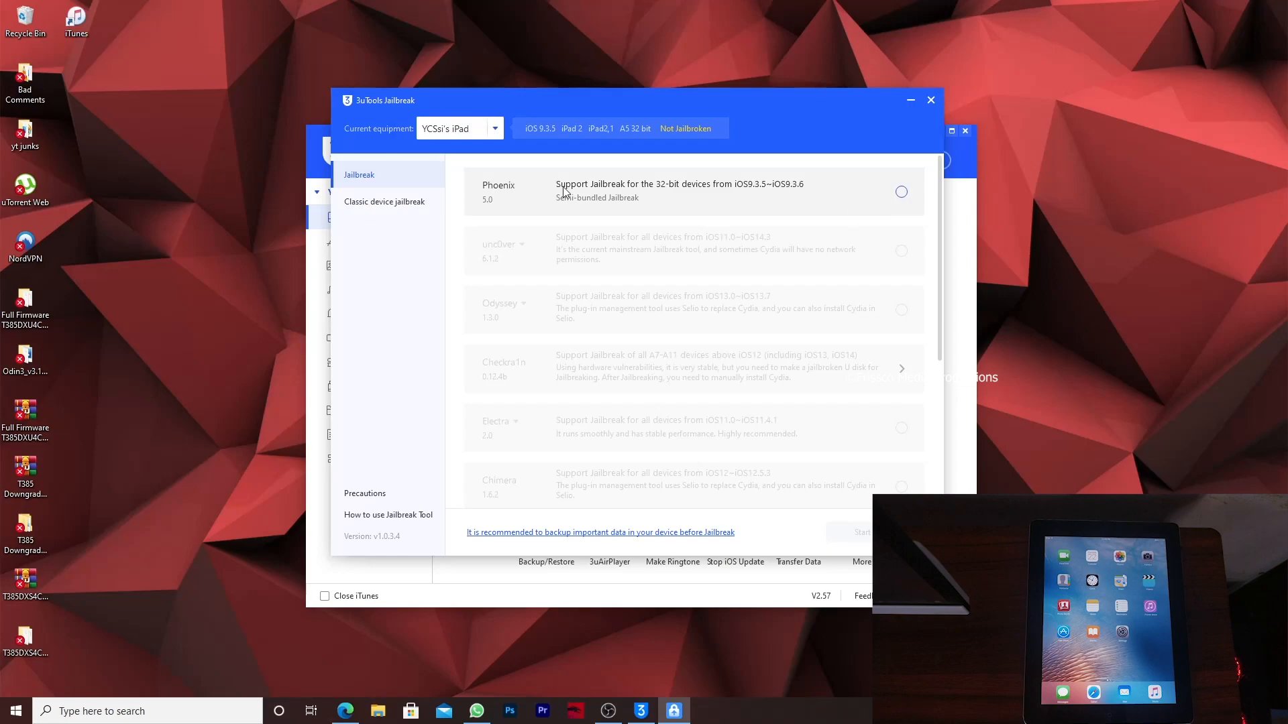
pyautogui.moveTo(902, 195)
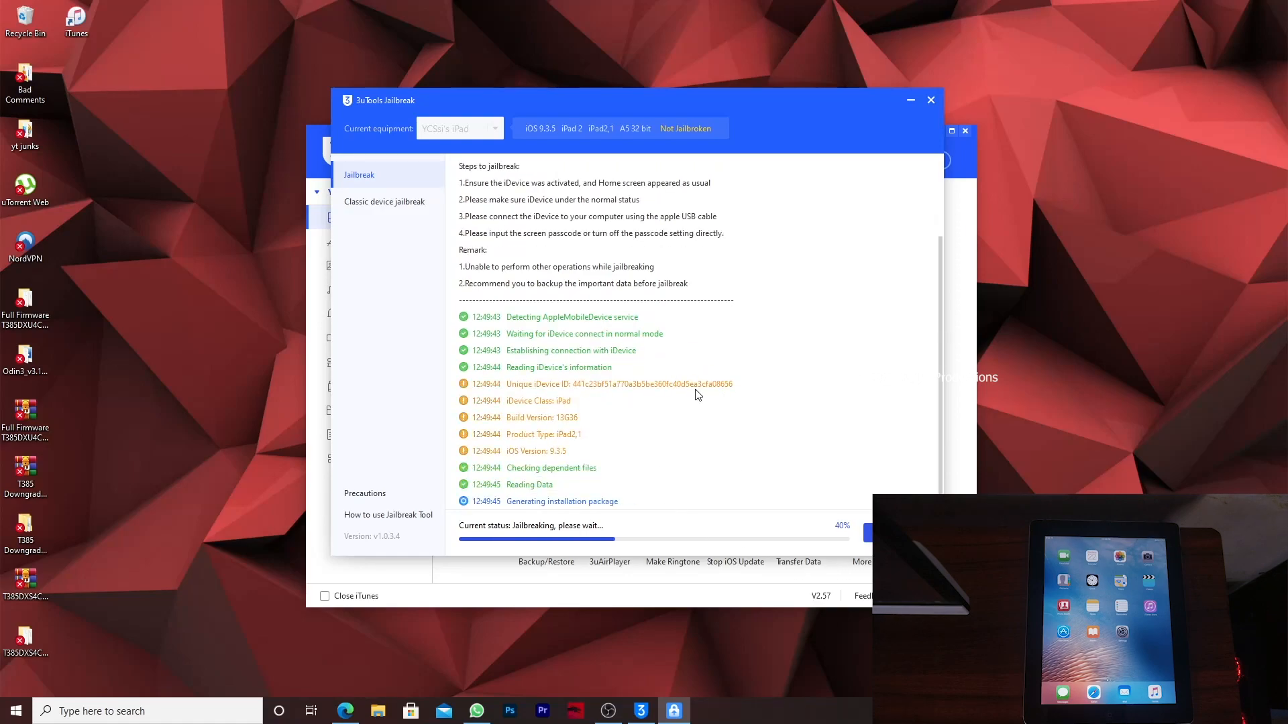
pyautogui.moveTo(603, 347)
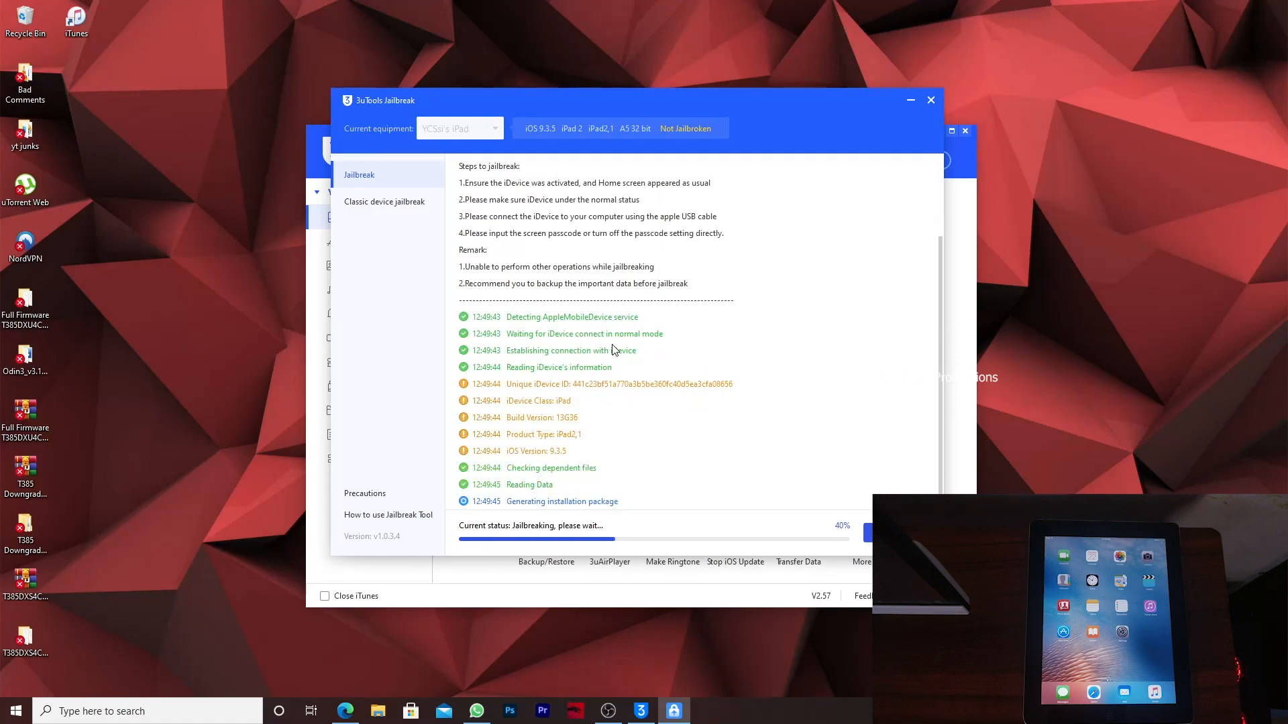
# Step: Start the Phoenix 5.0 jailbreak and let it install to 65%
pyautogui.click(12, 710)
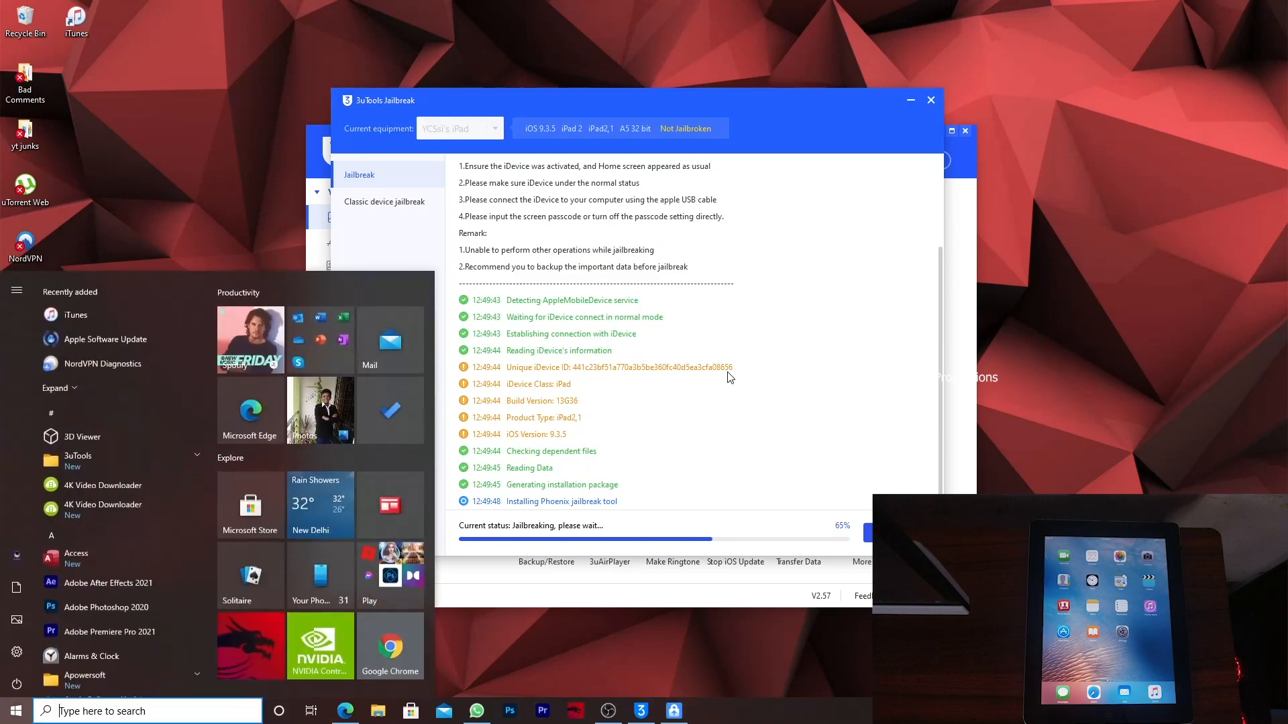
# Step: Search 'sec' in the Start menu and launch Windows Security
pyautogui.write('sec')
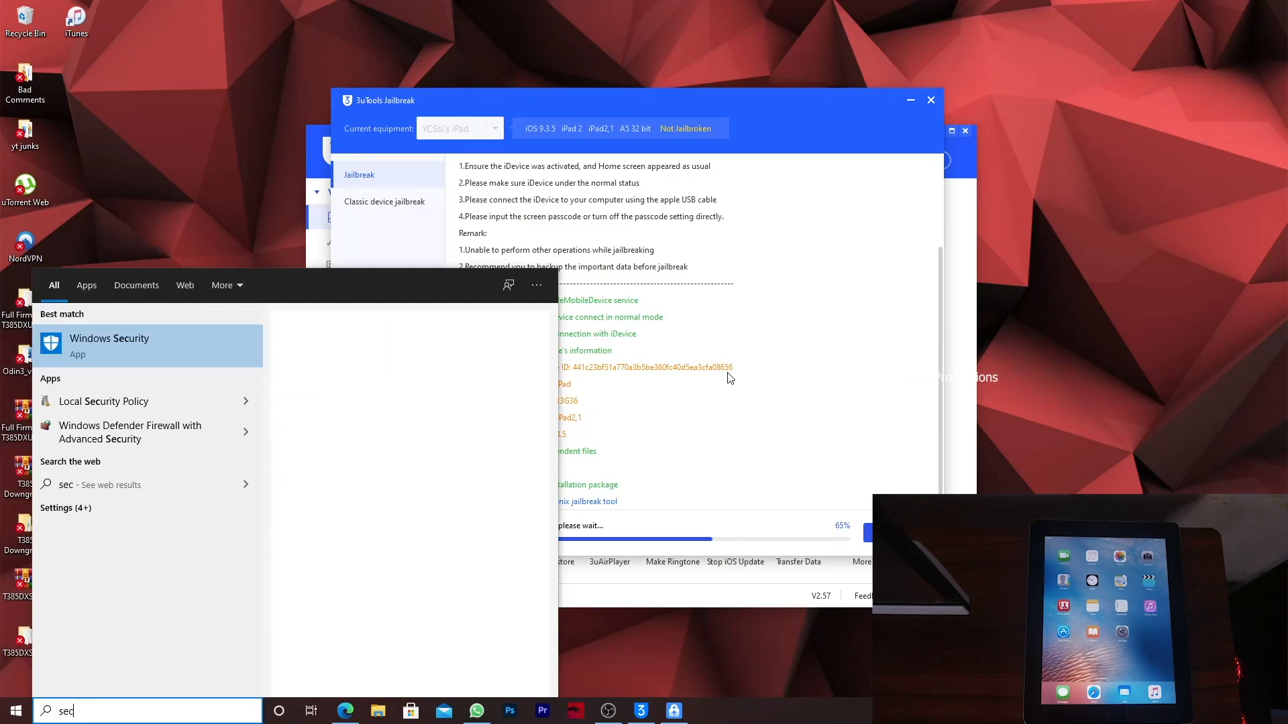
pyautogui.click(109, 345)
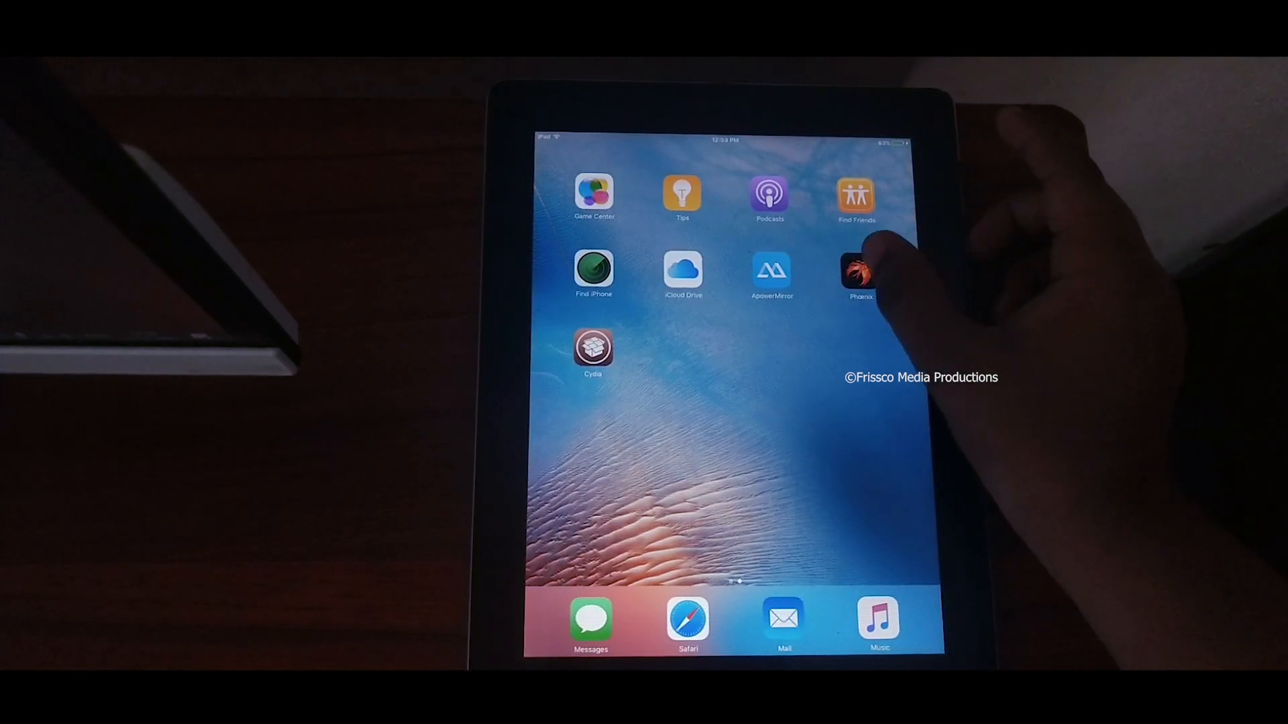
# Step: Launch the Phoenix app on the iPad to run the jailbreak
pyautogui.click(857, 273)
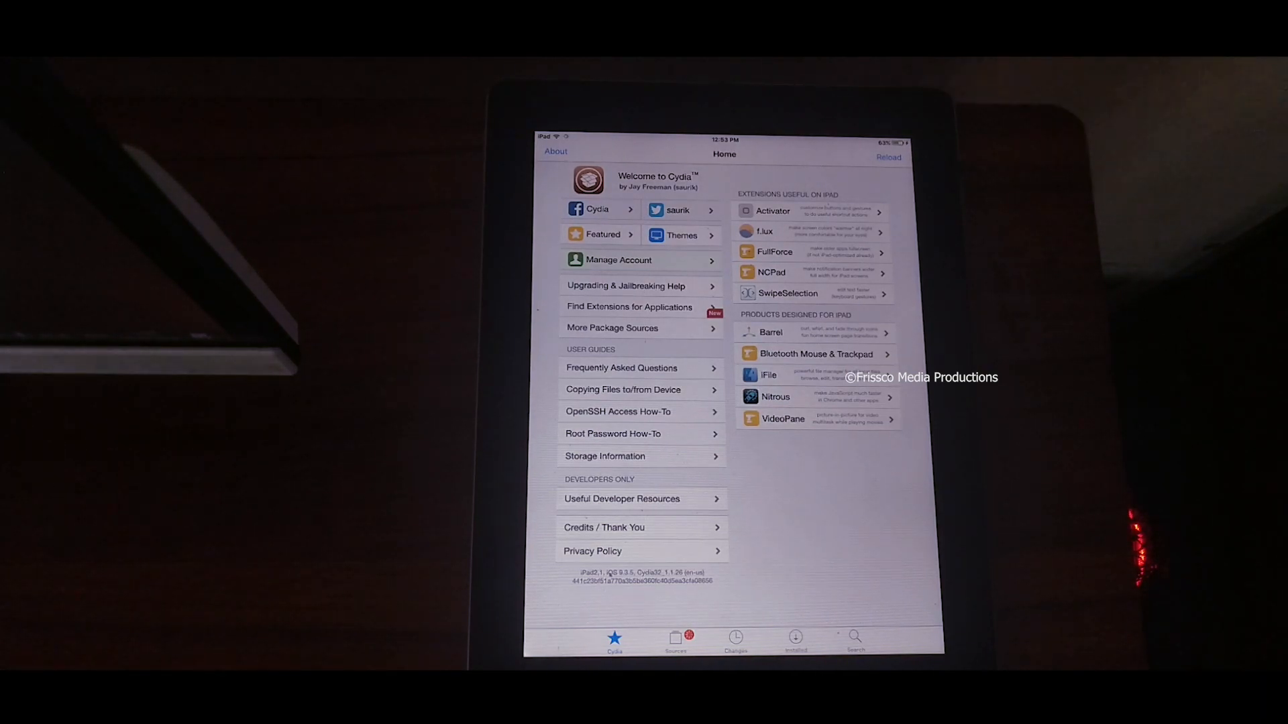
# Step: Refresh Cydia's package sources and dismiss the database errors sheet
pyautogui.click(888, 157)
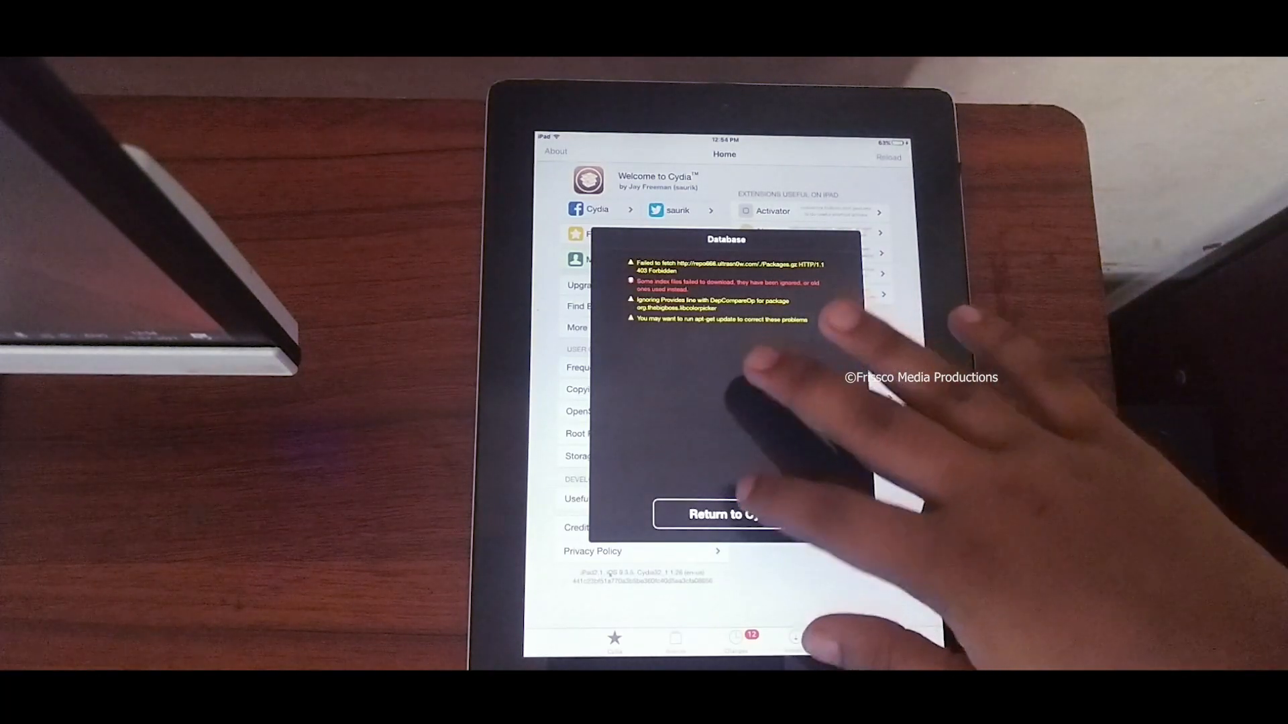
pyautogui.click(725, 514)
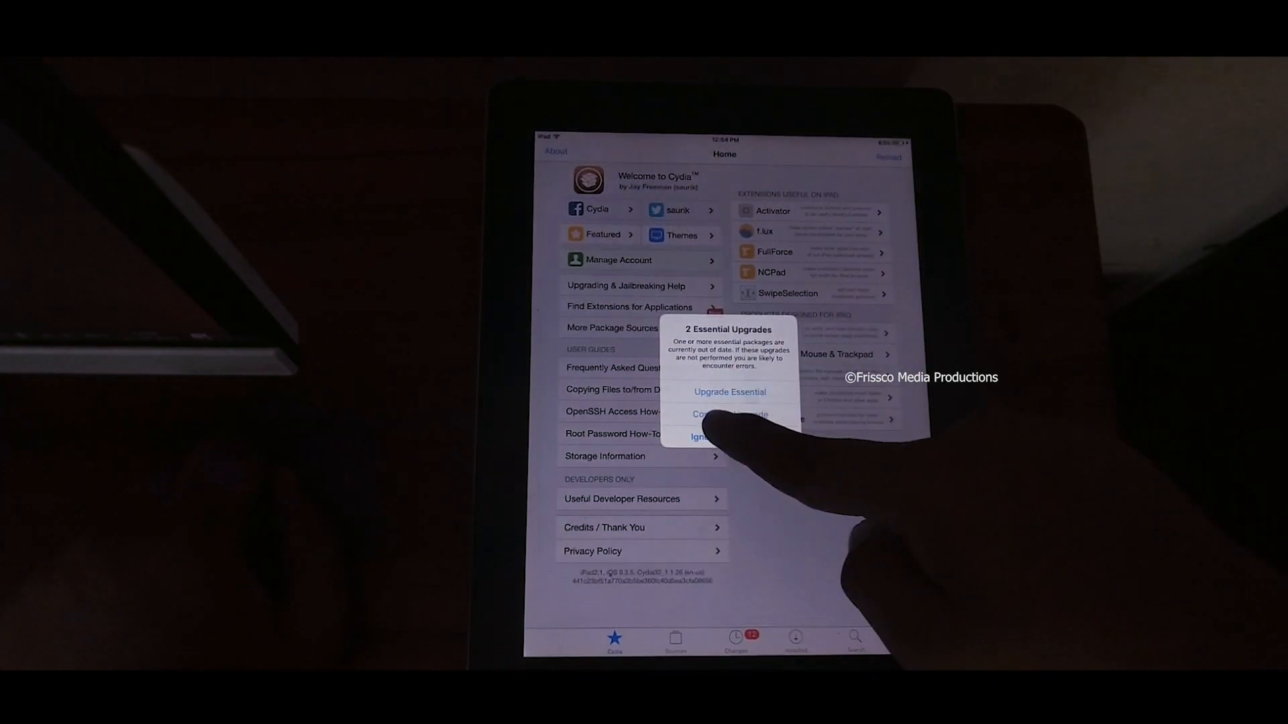
pyautogui.click(729, 392)
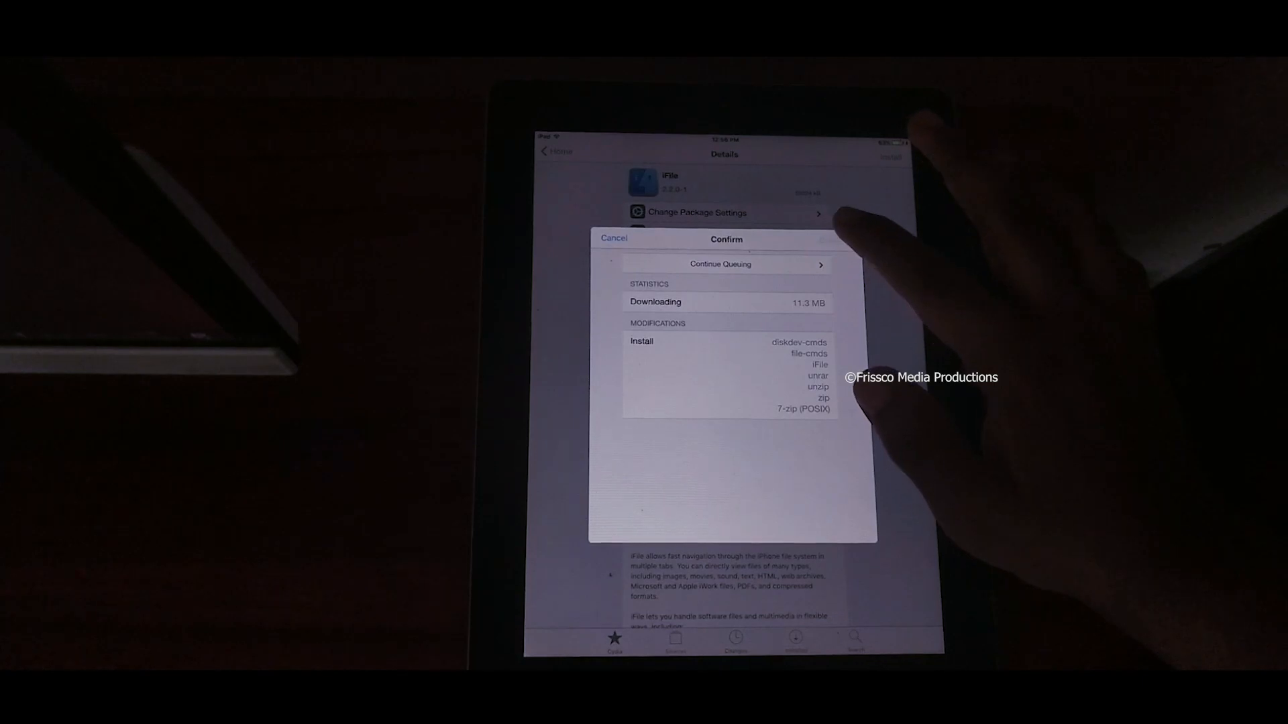
# Step: Confirm installing iFile with unrar, unzip and 7-zip dependencies
pyautogui.click(719, 265)
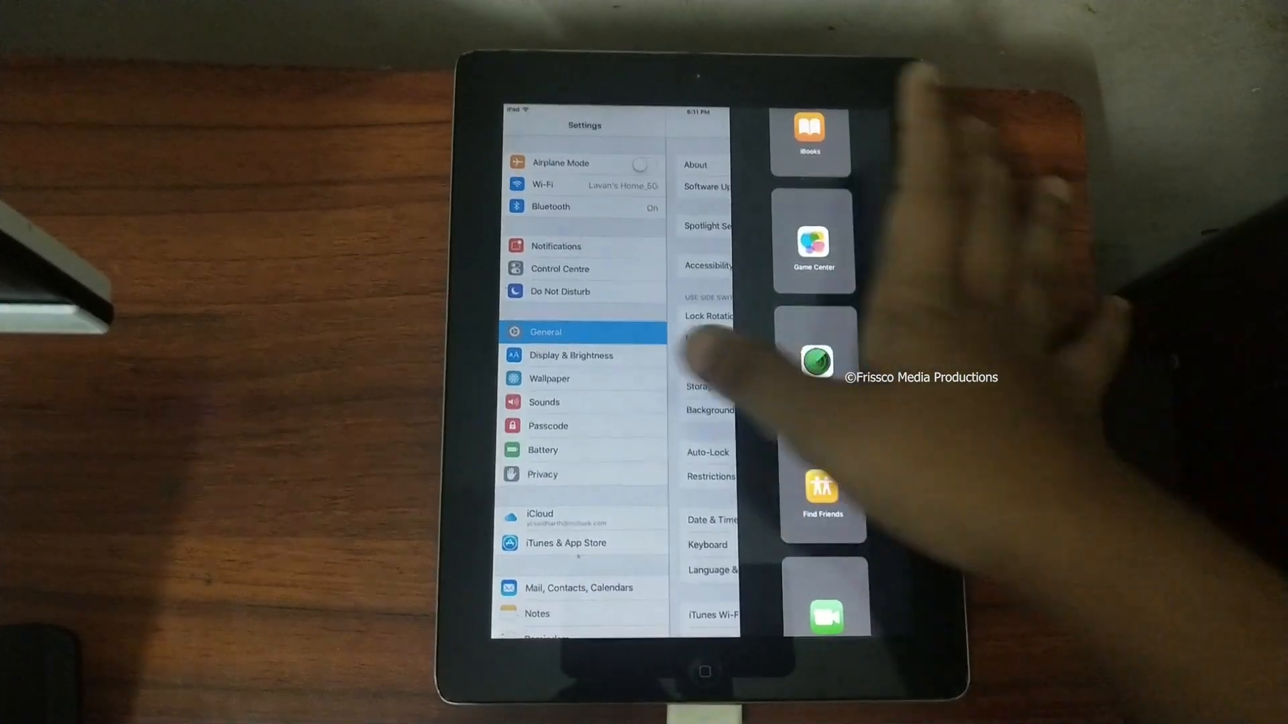
# Step: Scroll the iOS Settings sidebar on the General pane
pyautogui.scroll(-3)
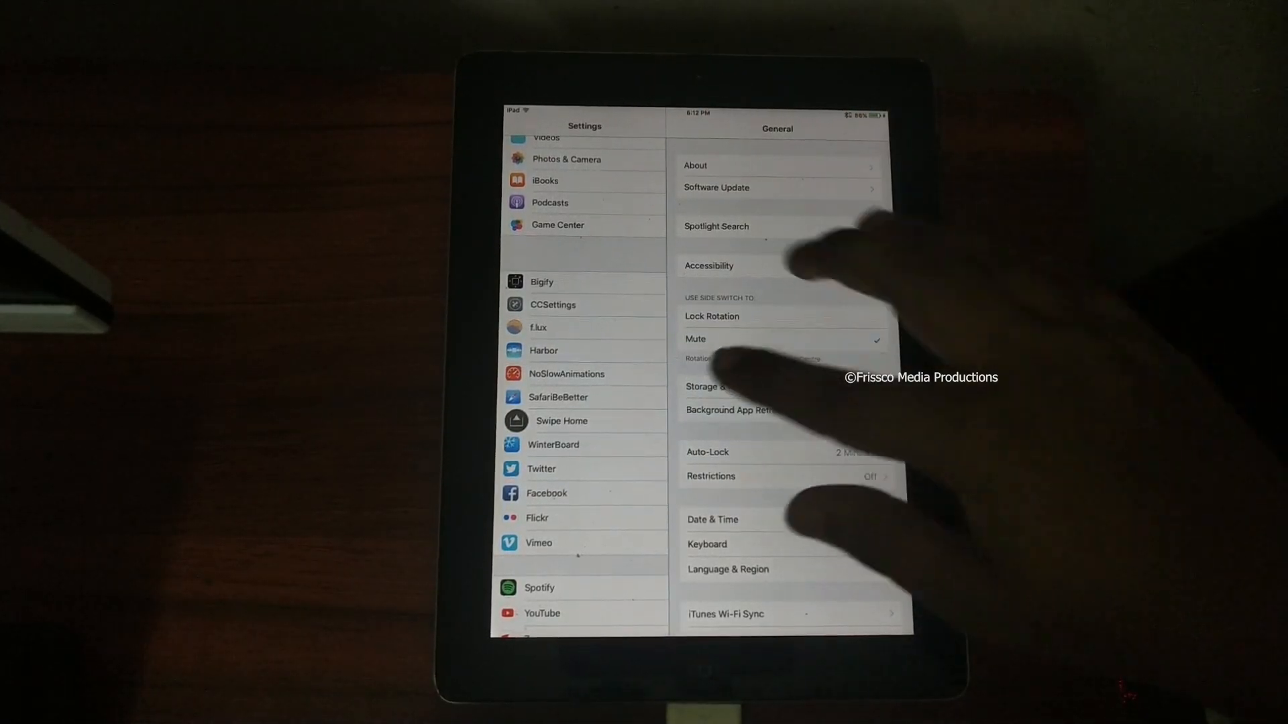
# Step: Open the NoSlowAnimations tweak page in the Settings sidebar
pyautogui.click(566, 374)
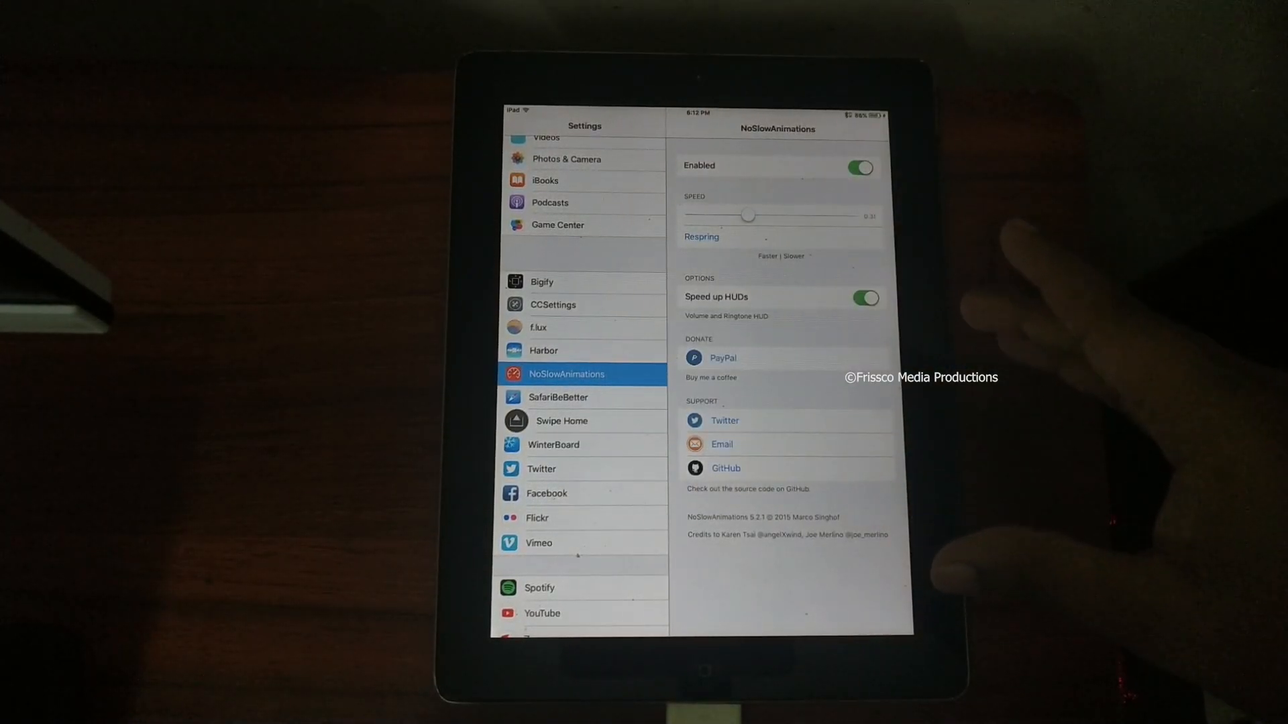